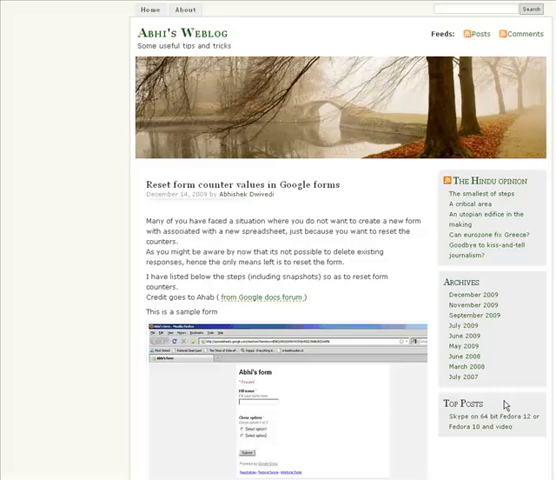
pyautogui.moveTo(505, 403)
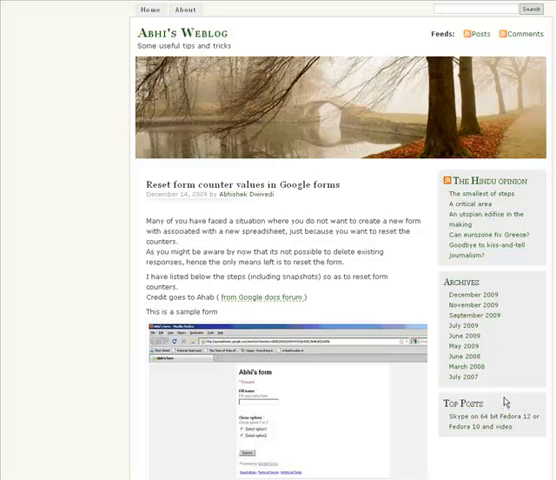
pyautogui.moveTo(307, 243)
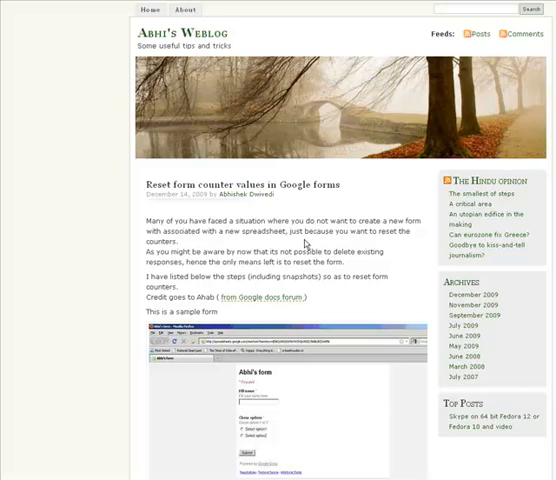
pyautogui.moveTo(174, 108)
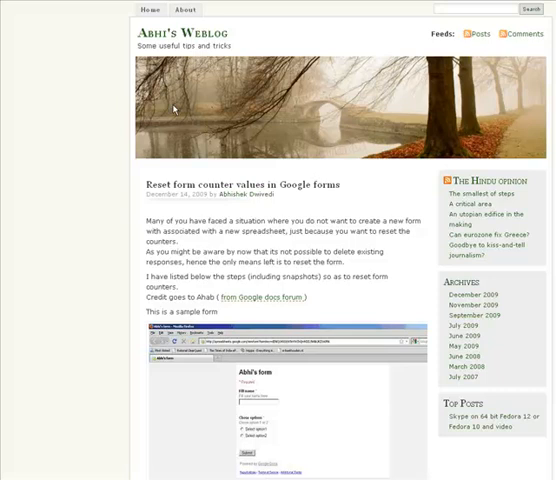
pyautogui.moveTo(173, 108)
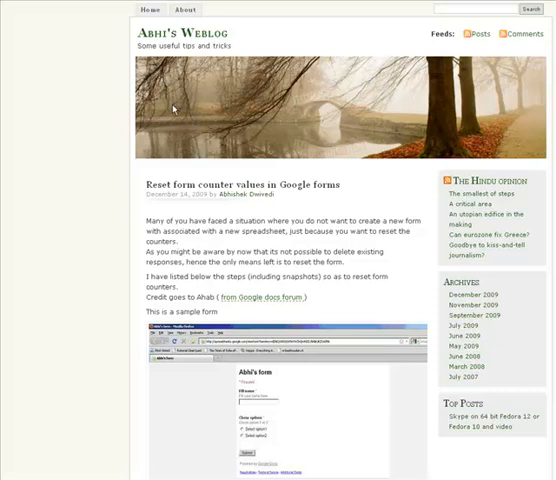
# Show the form's response summary, which reports 1 response (class hour am, 100%).
pyautogui.scroll(-3)
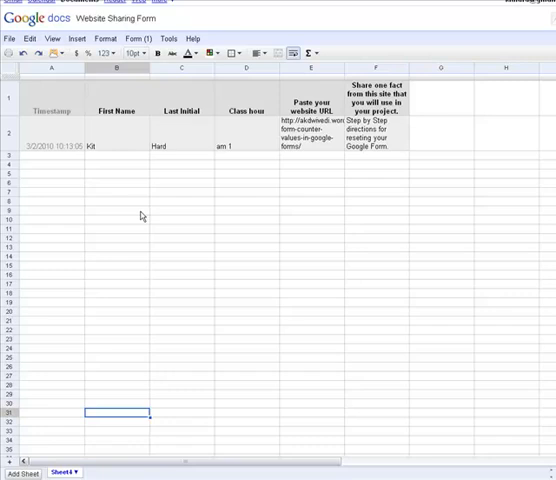
pyautogui.moveTo(262, 142)
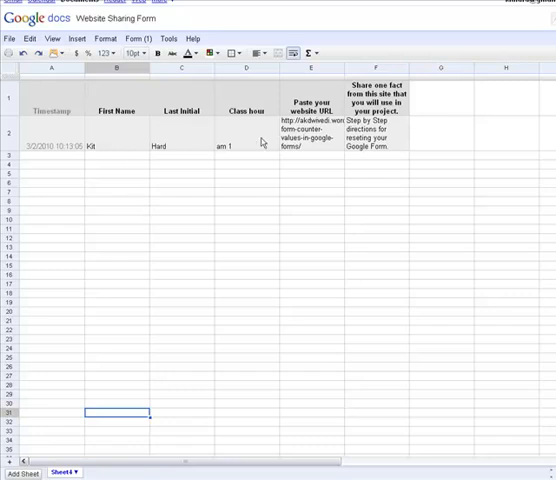
pyautogui.moveTo(336, 133)
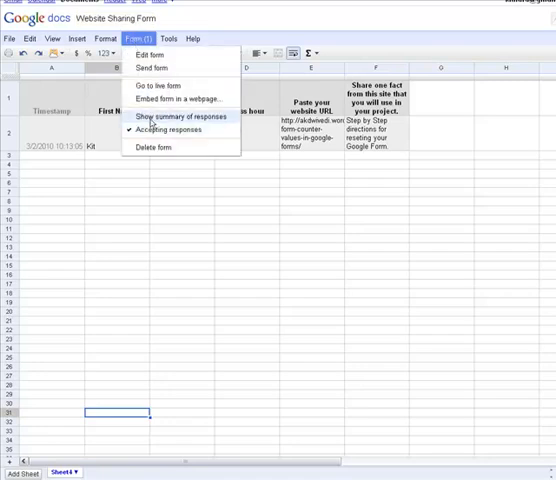
pyautogui.click(184, 117)
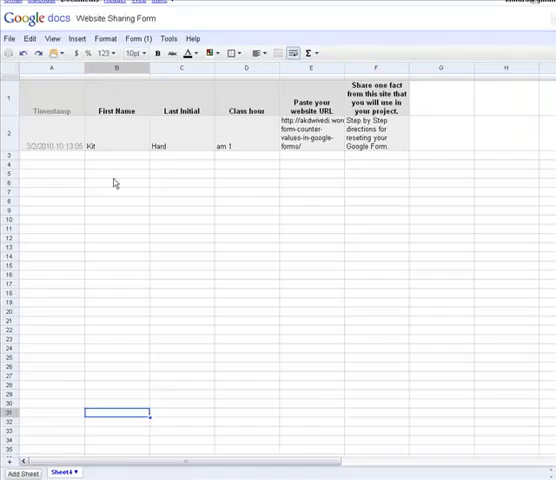
pyautogui.click(139, 38)
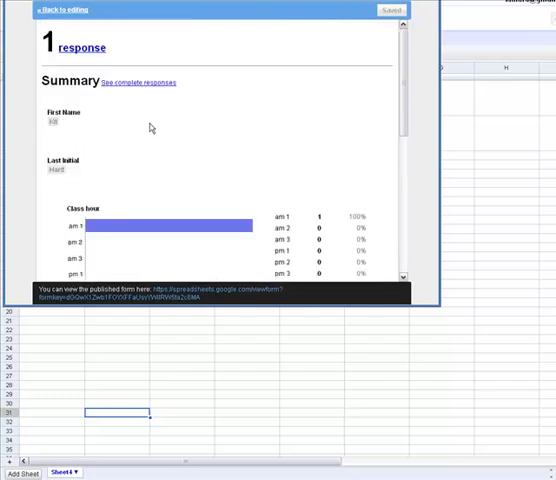
# Return from the response summary to the sheet with its single response row.
pyautogui.click(58, 9)
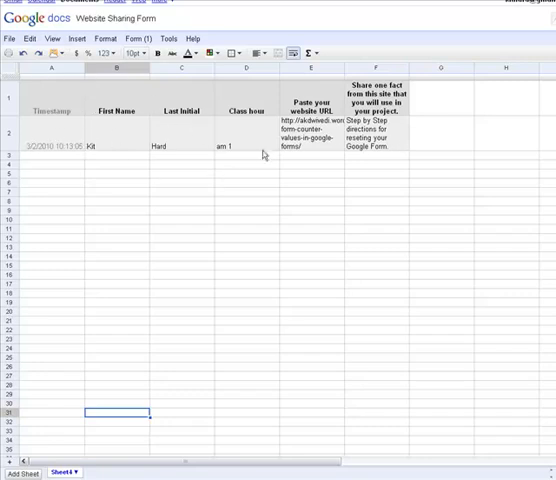
pyautogui.moveTo(266, 155)
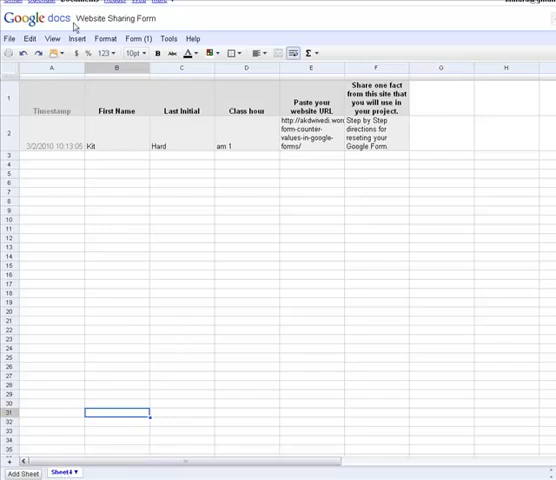
pyautogui.moveTo(301, 209)
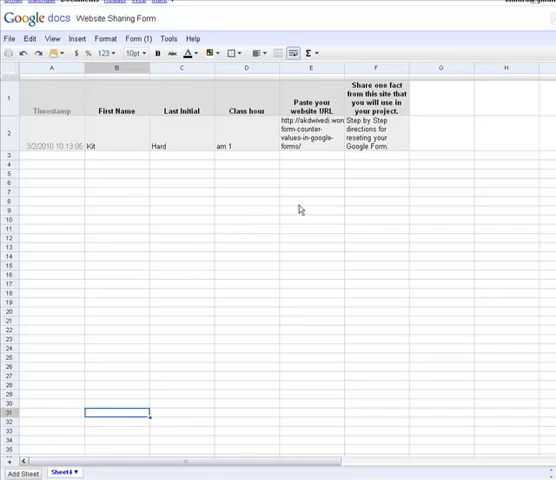
pyautogui.moveTo(82, 455)
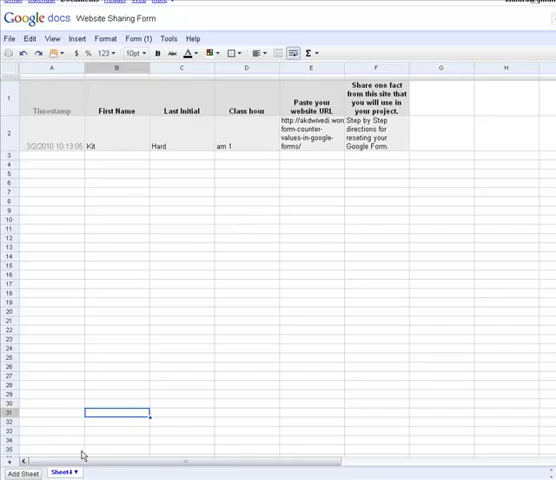
pyautogui.moveTo(172, 474)
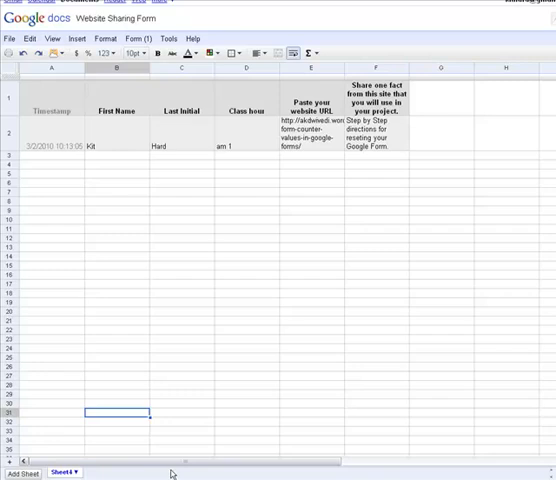
pyautogui.moveTo(186, 335)
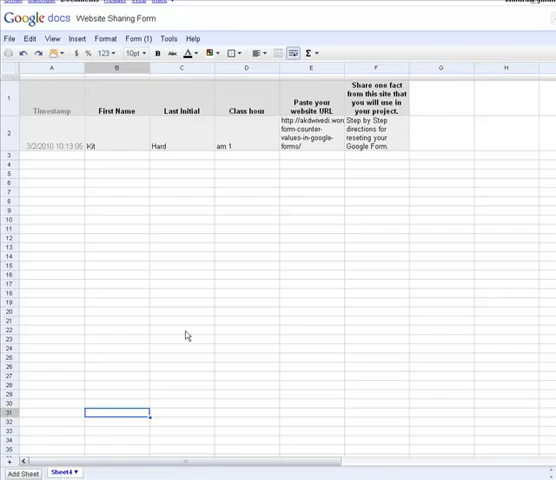
pyautogui.moveTo(137, 320)
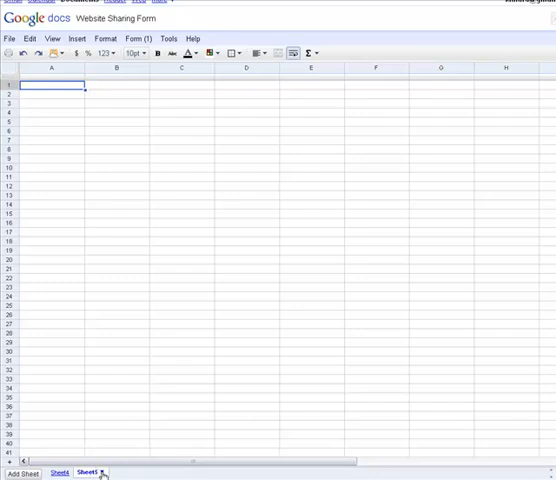
# Move Sheet5 in front of Sheet4, bringing Sheet4's response data back into view.
pyautogui.click(106, 472)
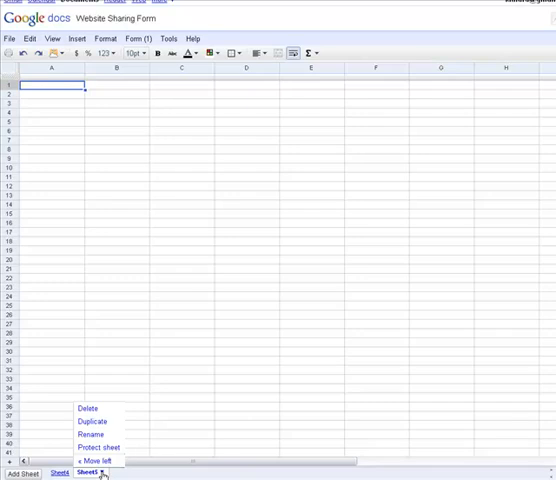
pyautogui.moveTo(99, 460)
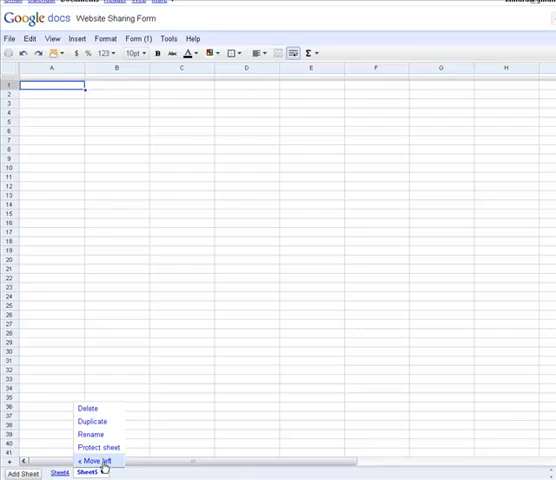
pyautogui.click(98, 460)
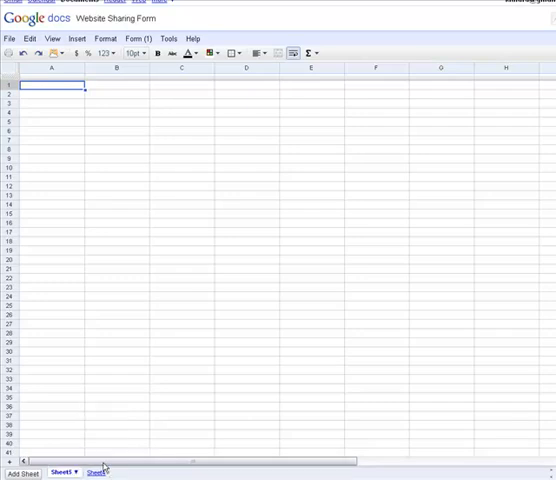
pyautogui.click(102, 473)
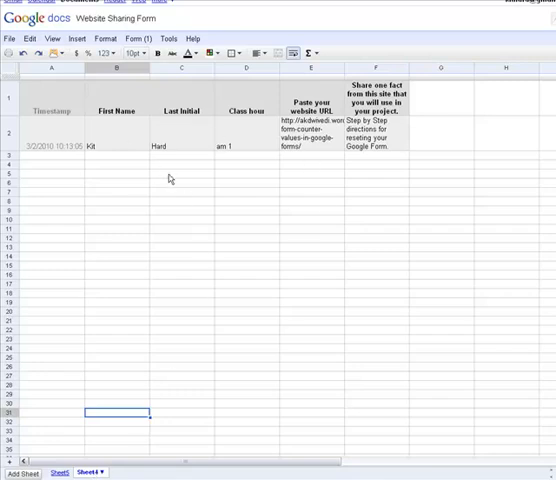
# Delete the form linked to the spreadsheet and confirm, keeping Sheet4's data.
pyautogui.click(139, 39)
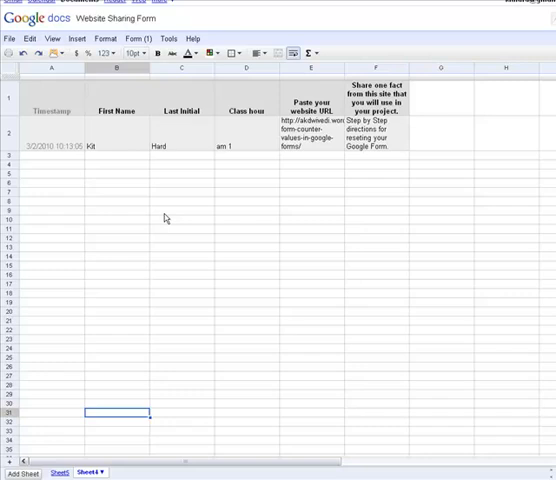
pyautogui.click(137, 39)
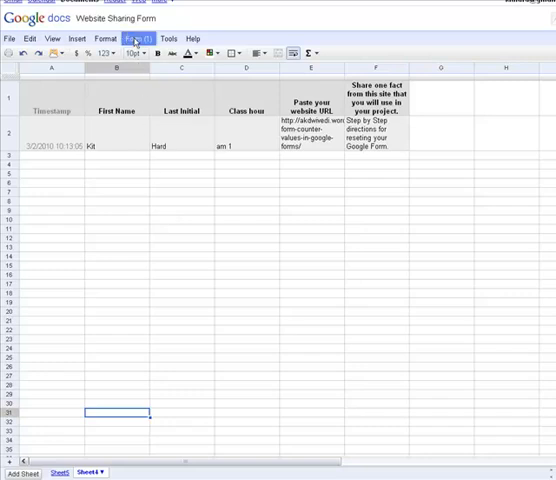
pyautogui.click(144, 38)
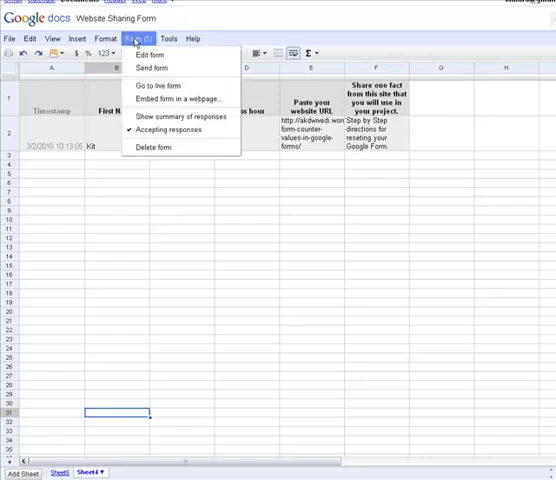
pyautogui.moveTo(155, 147)
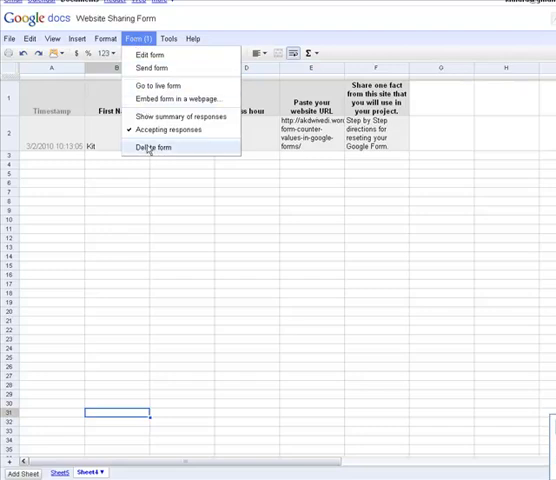
pyautogui.click(153, 147)
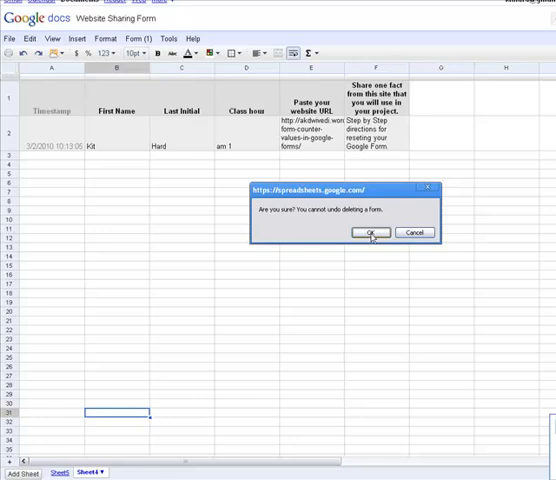
pyautogui.click(372, 232)
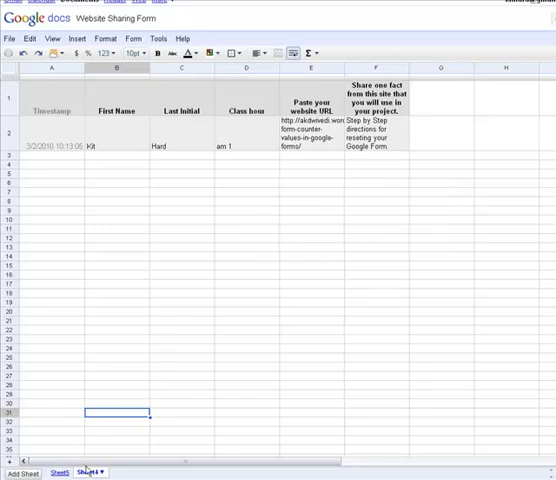
# Delete Sheet4 with the response data, leaving only the blank Sheet5.
pyautogui.click(90, 473)
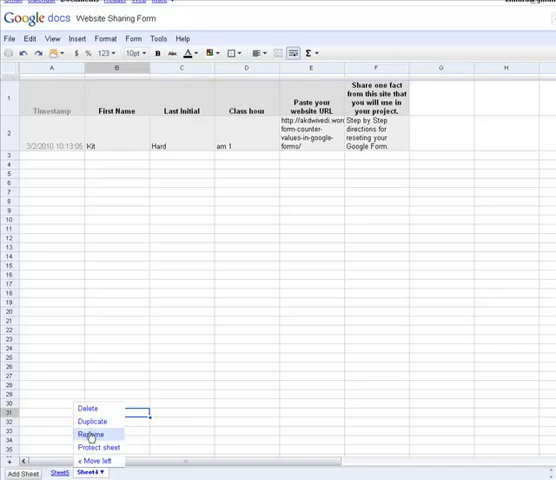
pyautogui.click(88, 408)
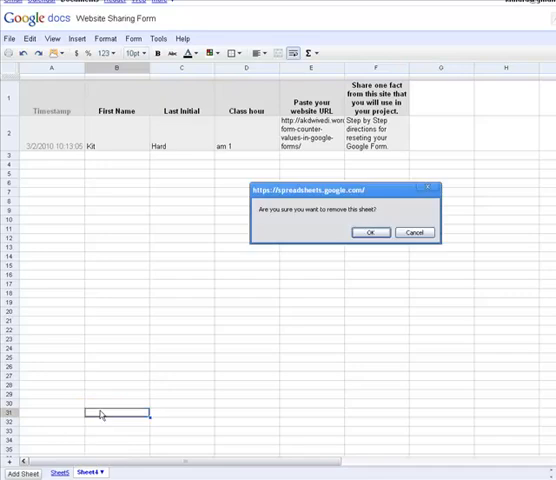
pyautogui.click(371, 232)
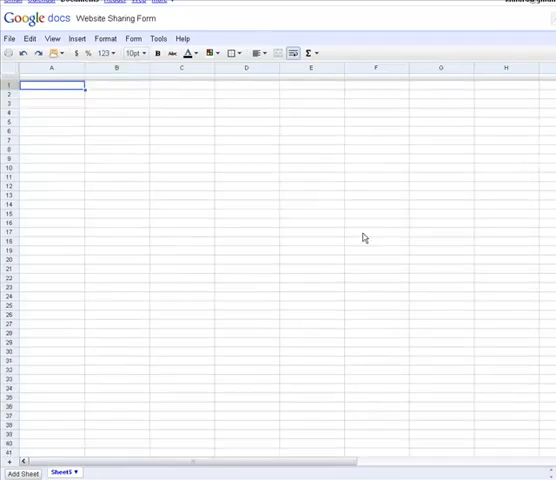
pyautogui.moveTo(166, 376)
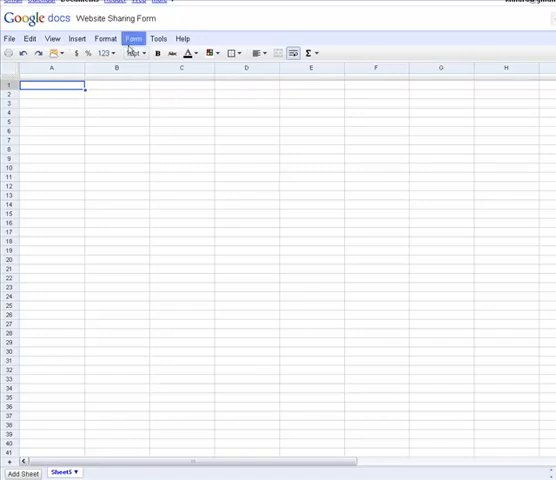
pyautogui.click(132, 38)
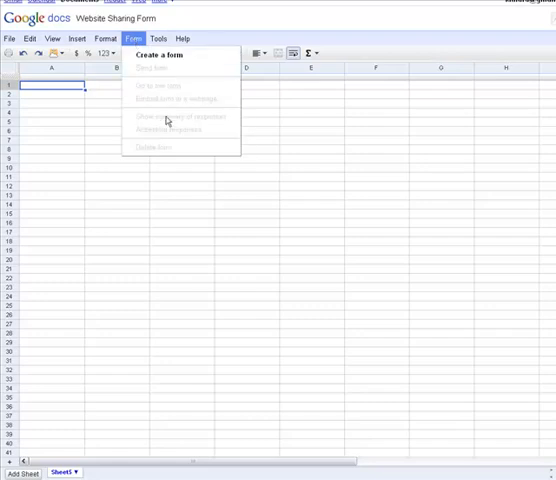
pyautogui.moveTo(165, 125)
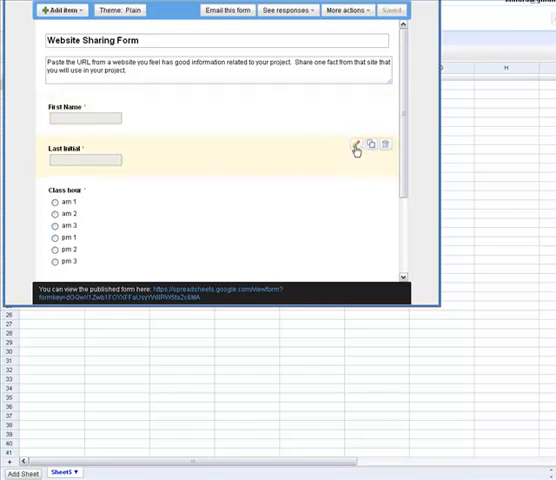
# Save the new form with First Name, Last Initial and Class hour questions.
pyautogui.click(355, 144)
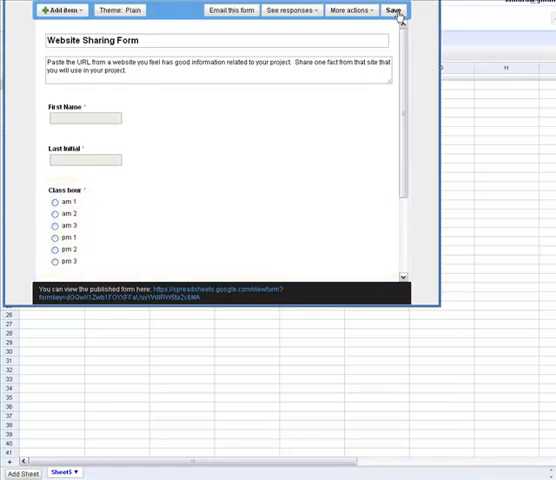
pyautogui.click(393, 11)
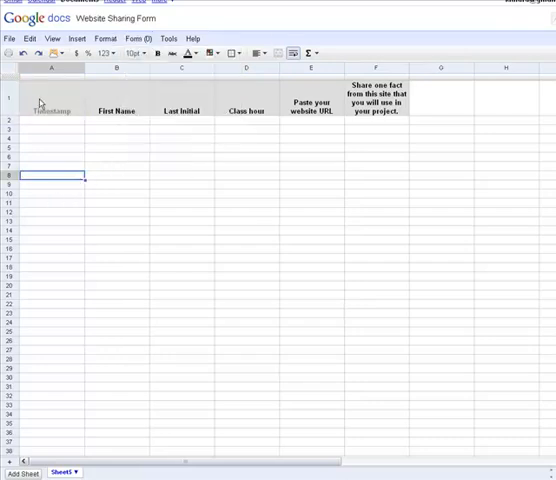
pyautogui.moveTo(375, 103)
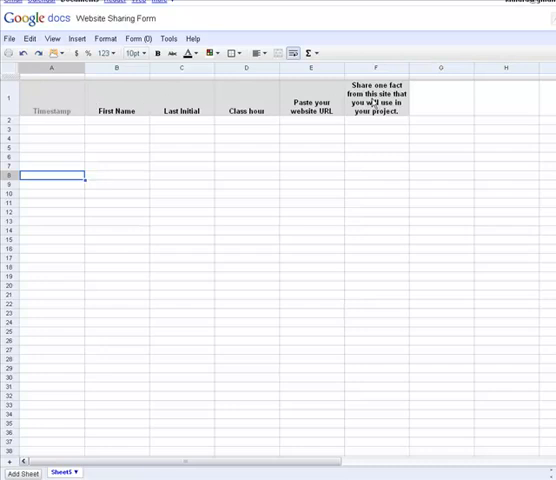
# Open the Form (0) menu to confirm the response counter is reset.
pyautogui.click(138, 38)
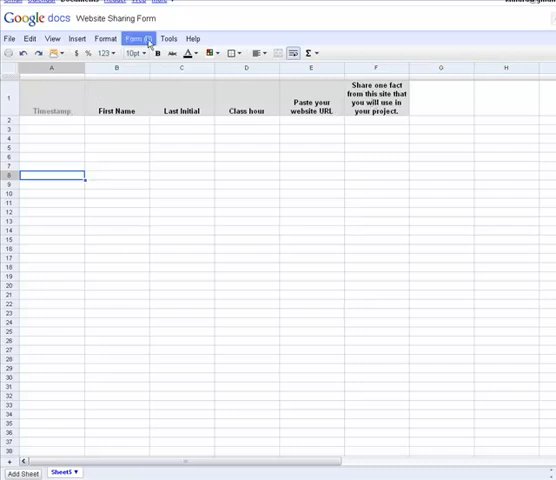
pyautogui.click(140, 38)
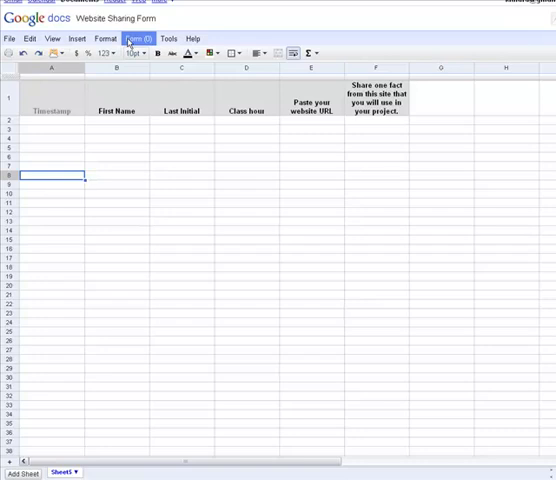
pyautogui.click(138, 38)
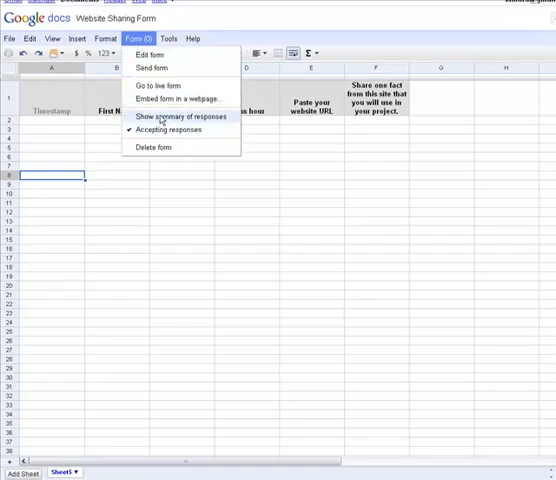